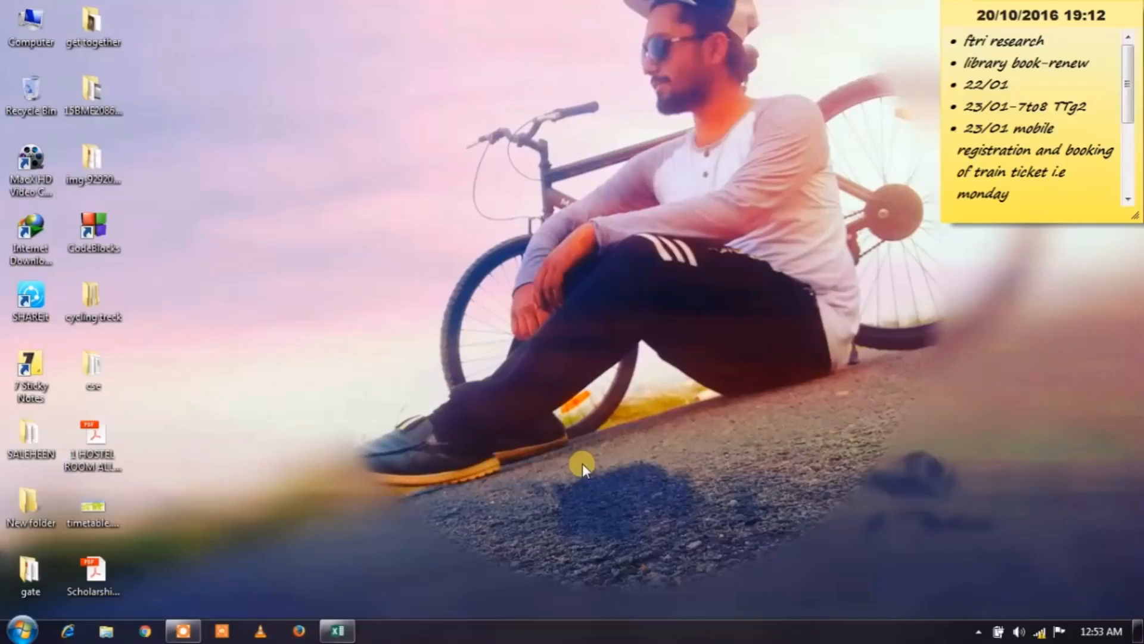
mouse_move(401, 573)
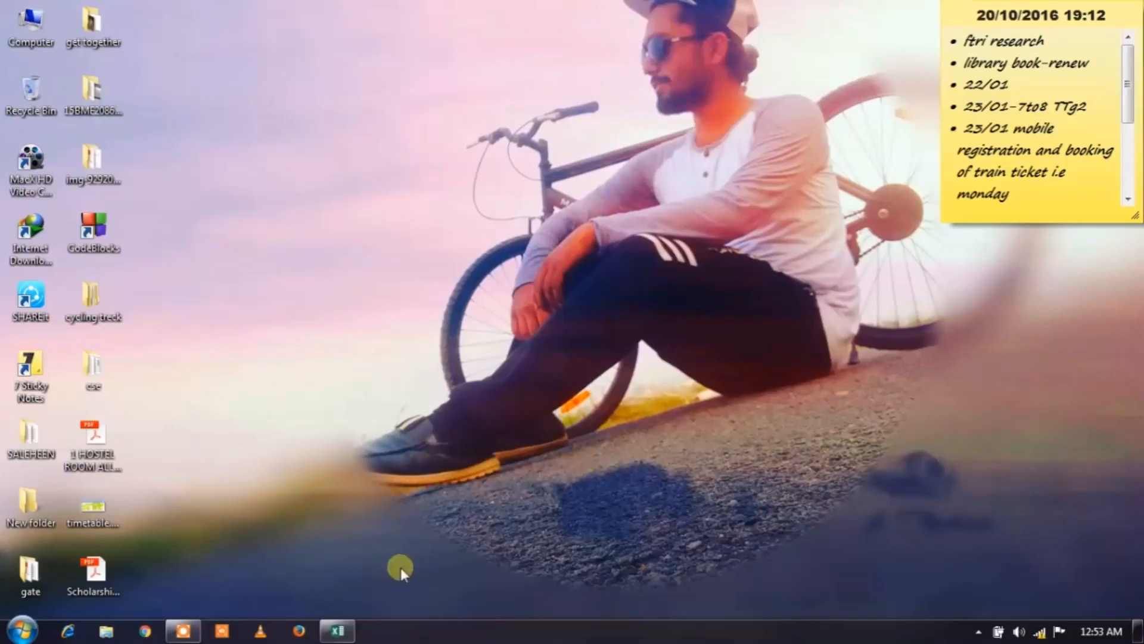
mouse_move(398, 583)
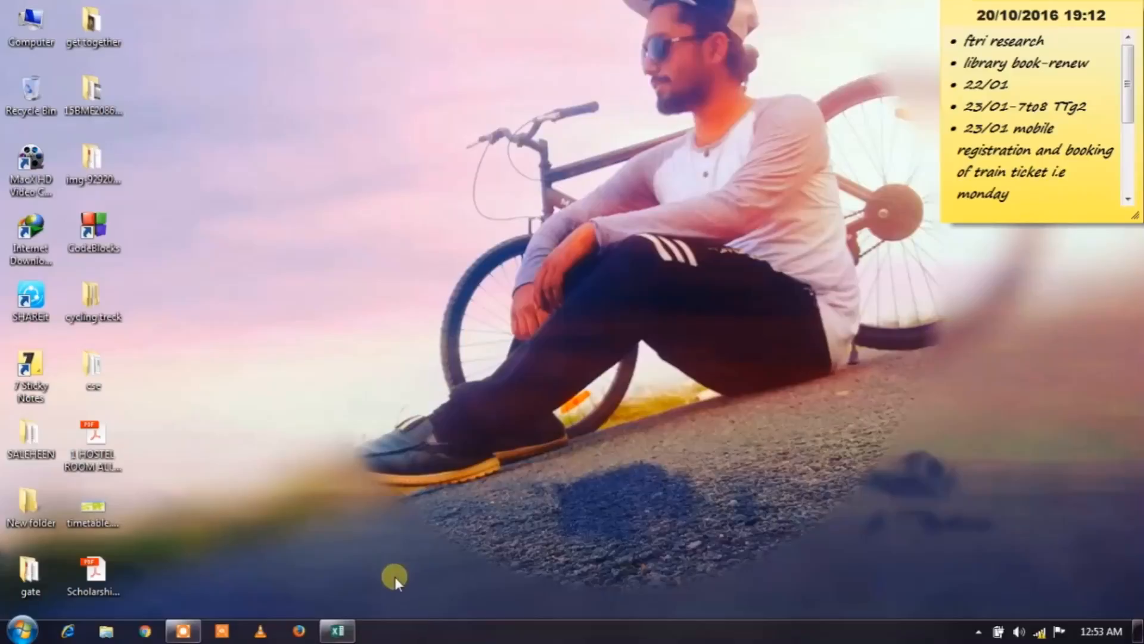
mouse_move(373, 609)
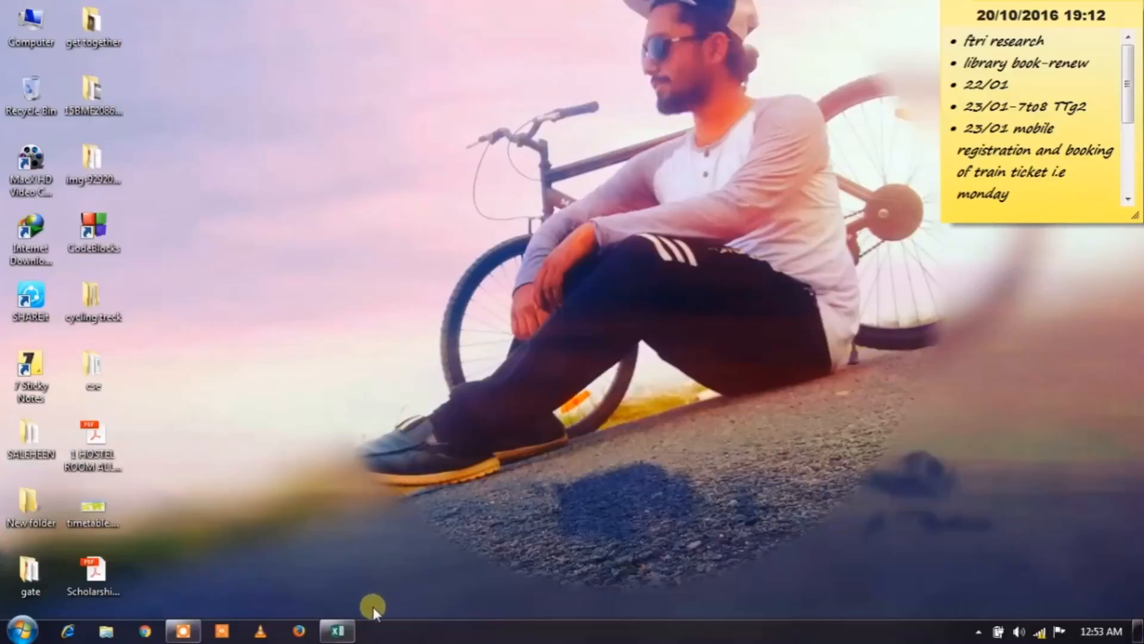
mouse_move(364, 616)
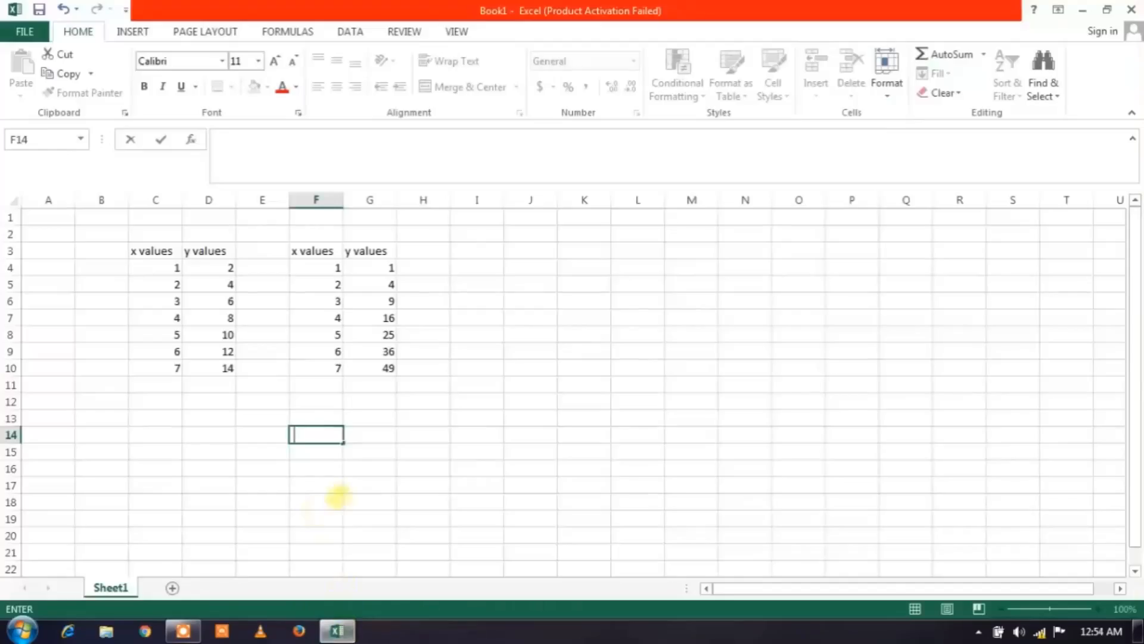
mouse_move(317, 467)
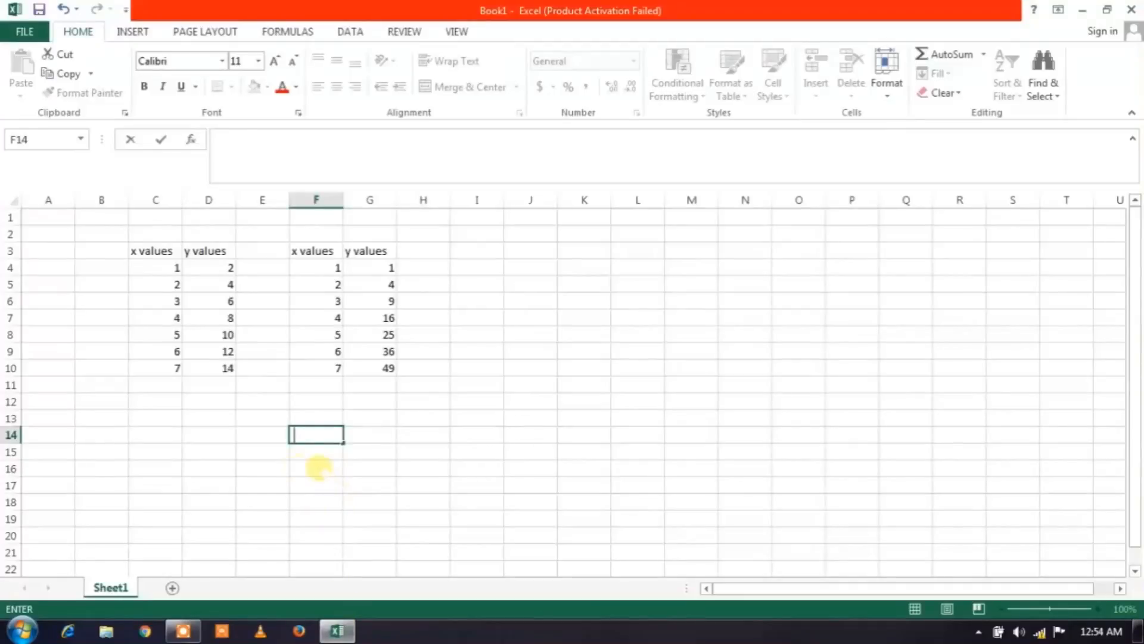
Plot C4:D10 as a Scatter with Smooth Lines and Markers chart
left_click_drag(155, 267, 228, 368)
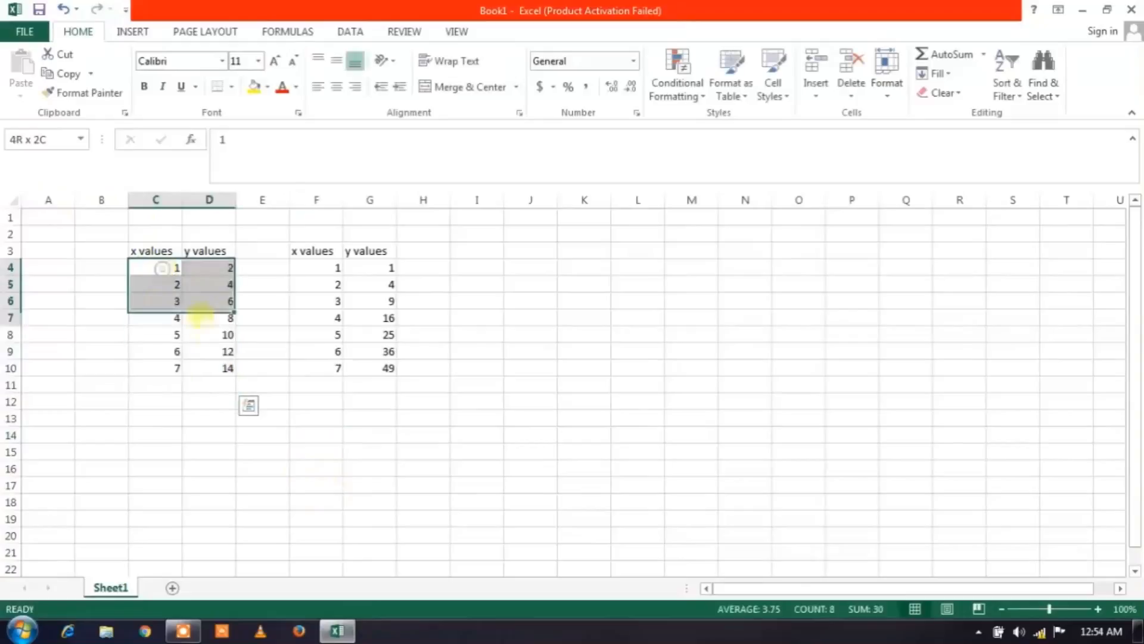
left_click_drag(208, 267, 208, 368)
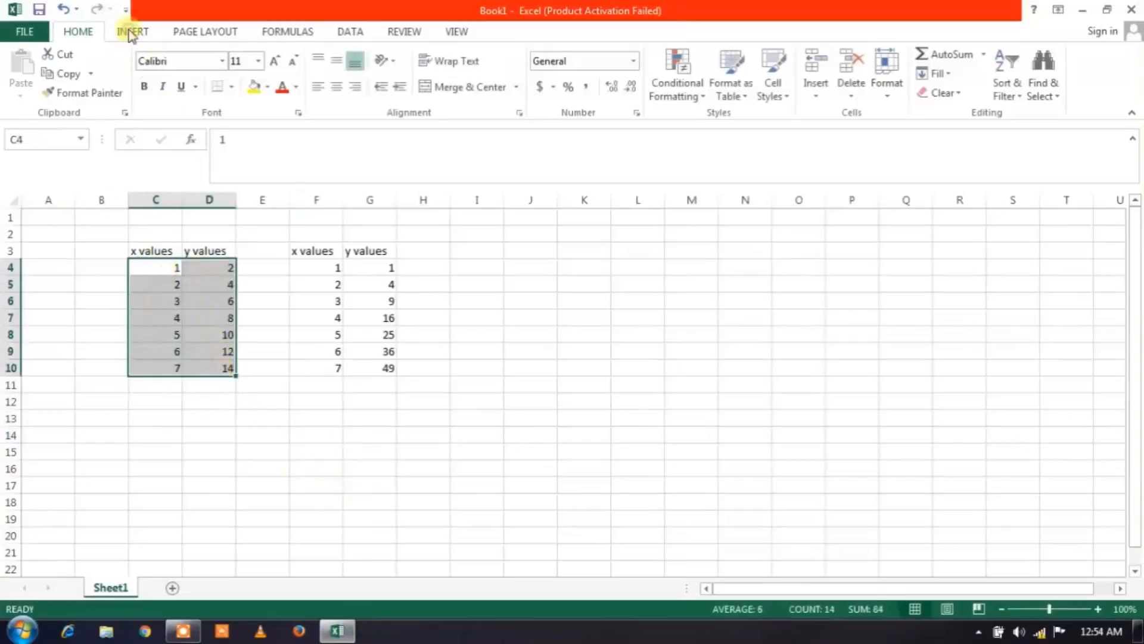
left_click(132, 31)
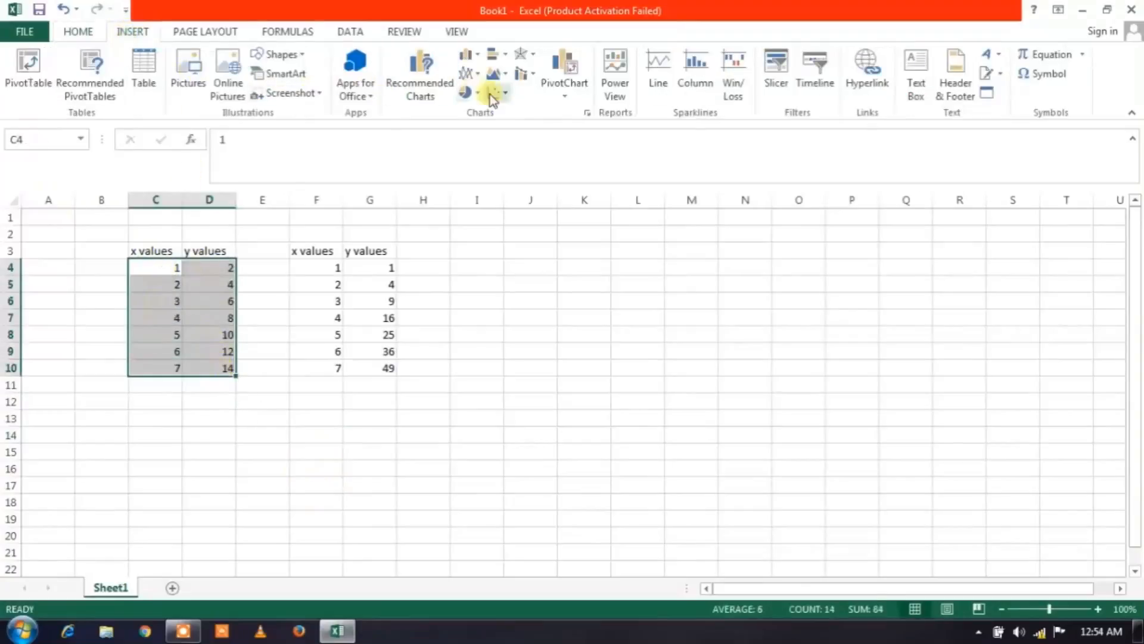
mouse_move(496, 93)
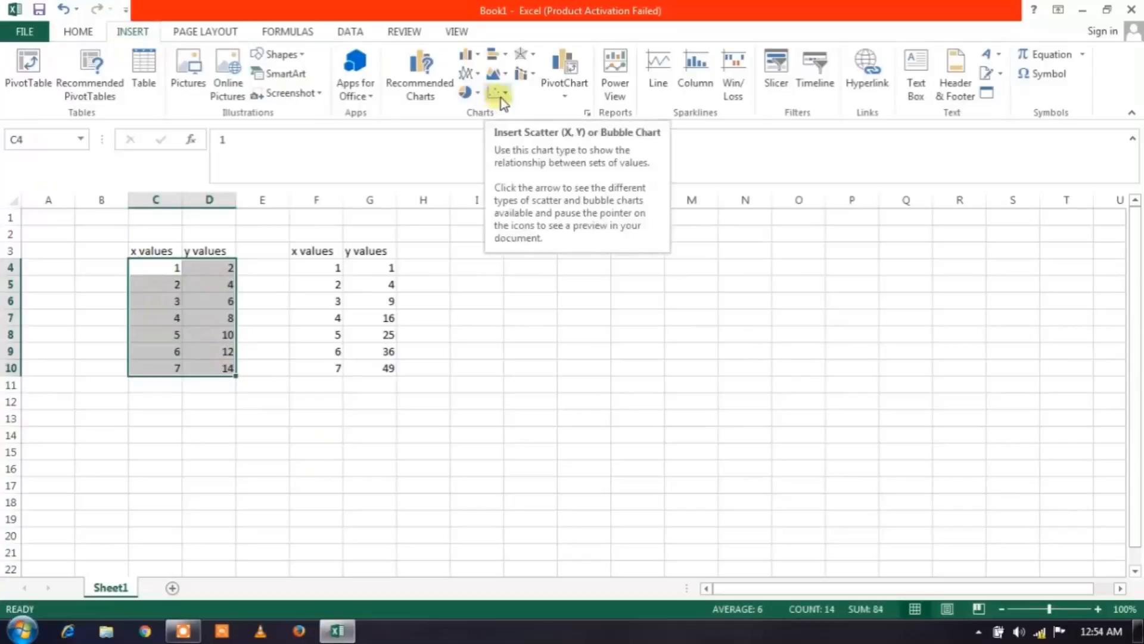
left_click(498, 93)
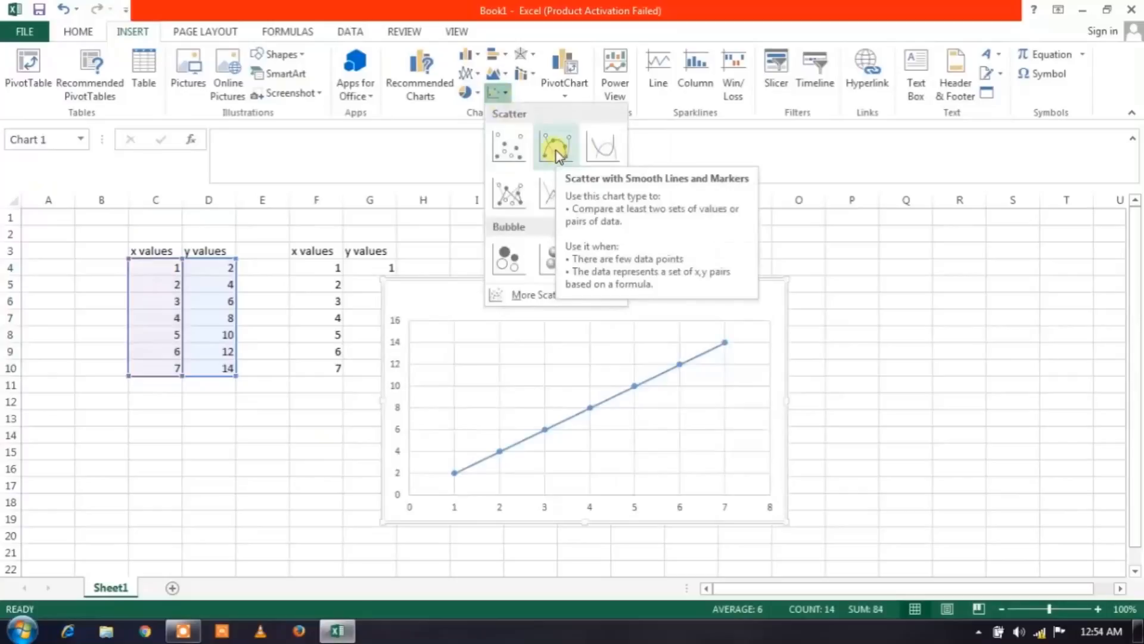
left_click(556, 145)
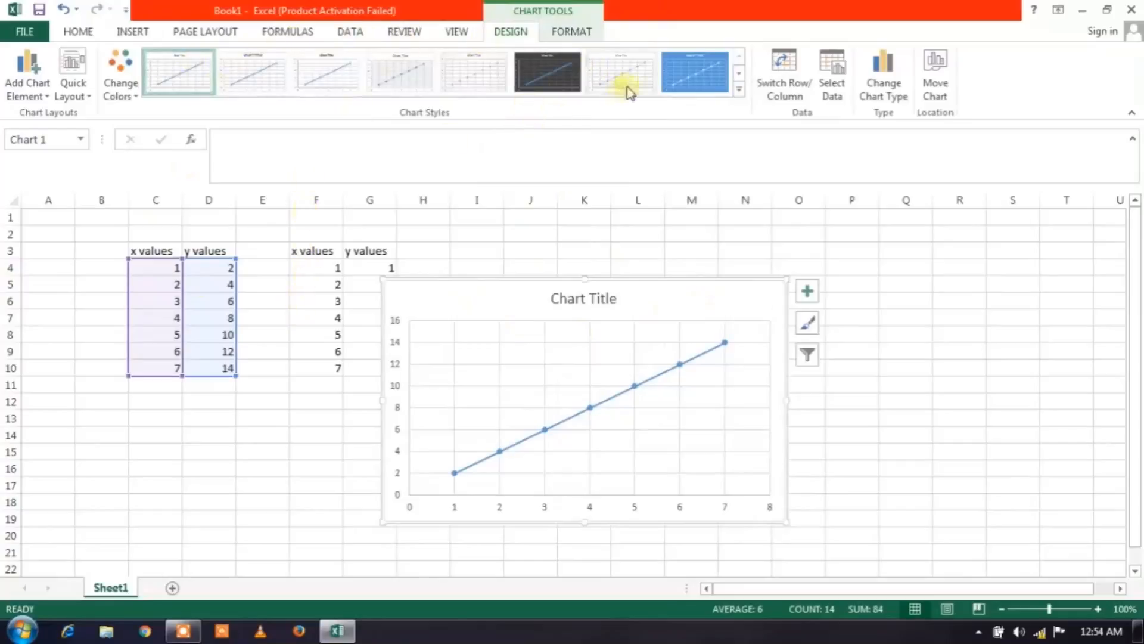
mouse_move(72, 73)
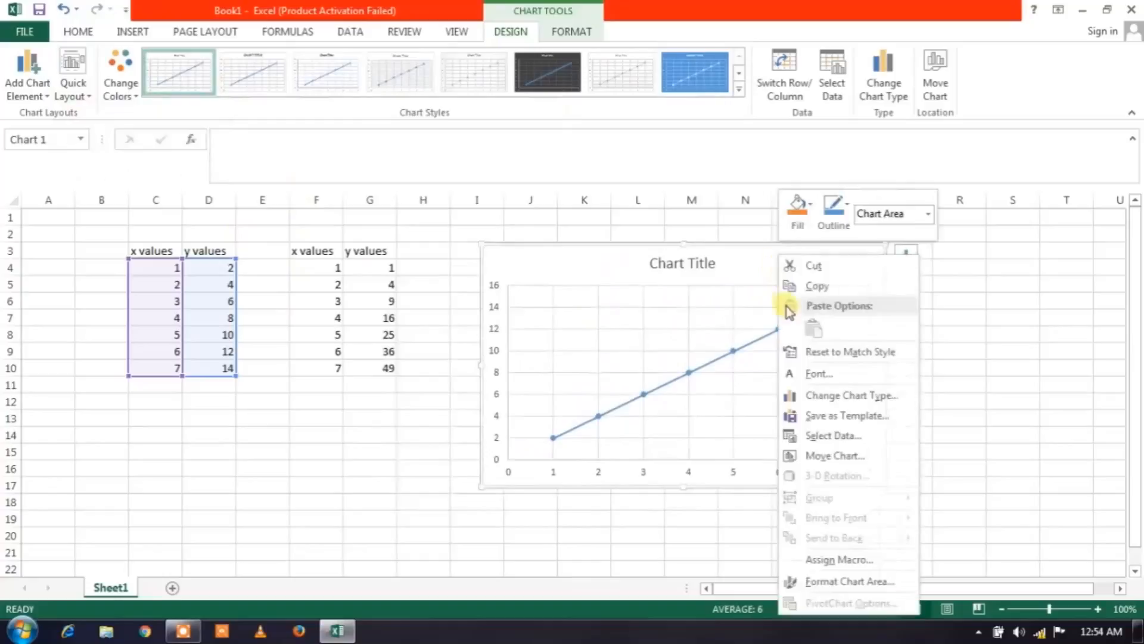
mouse_move(825, 455)
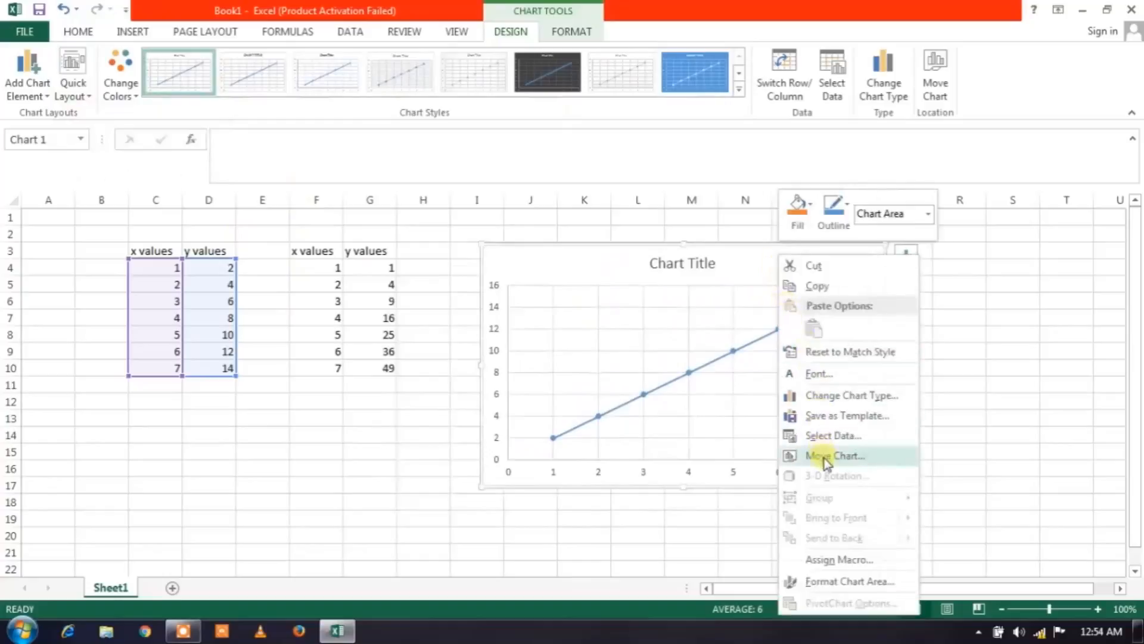
Start a new series from Design > Select Data > Add
left_click(828, 434)
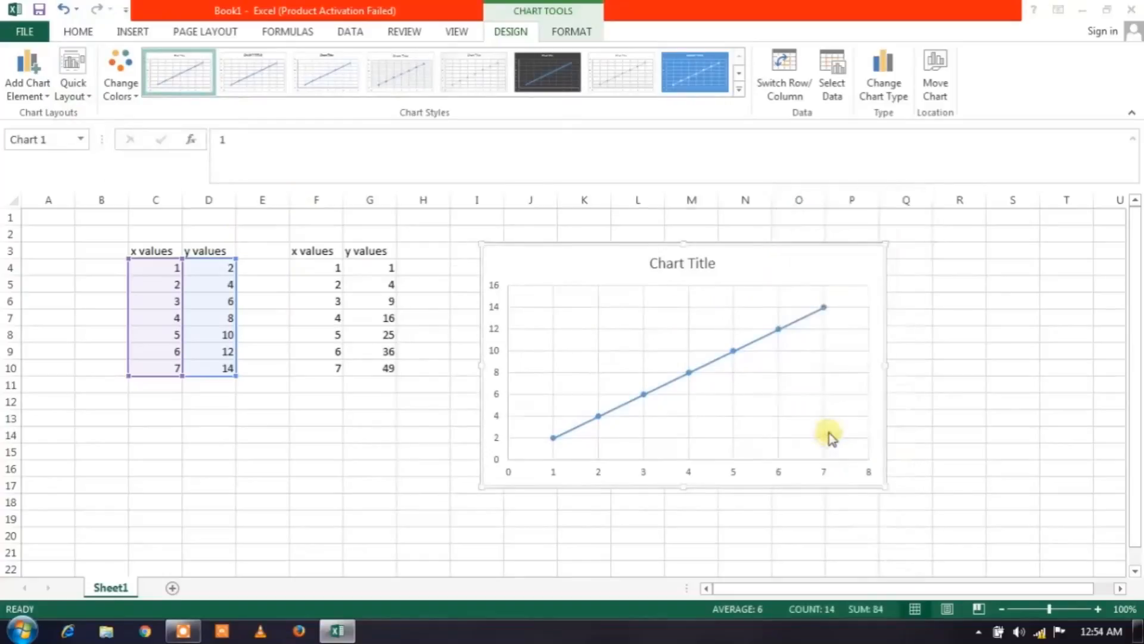
left_click(831, 72)
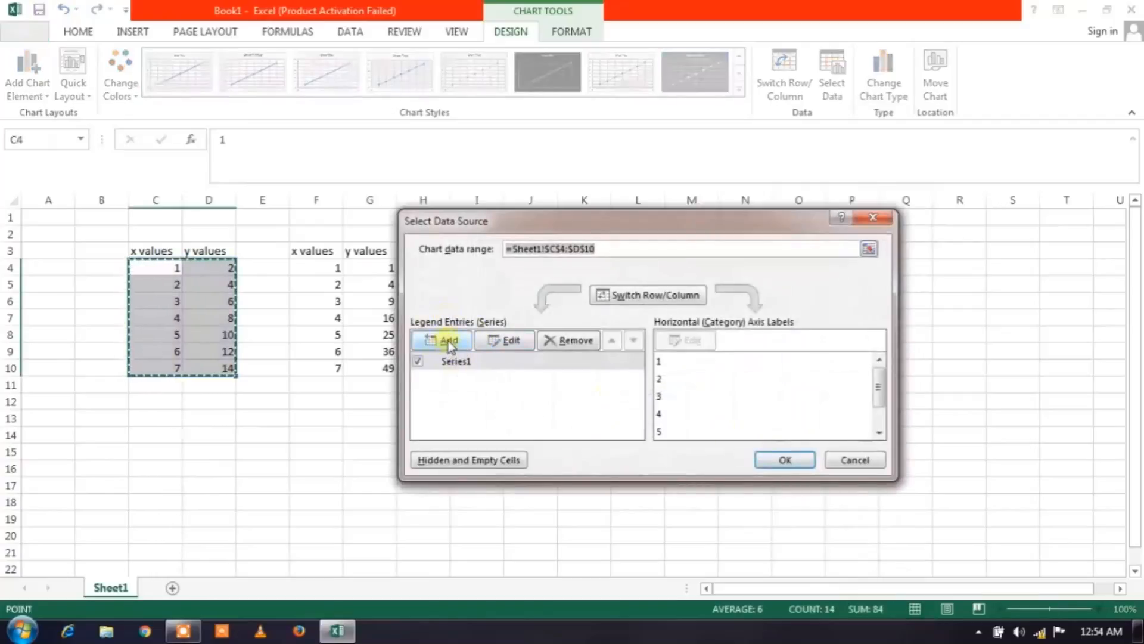
left_click(448, 340)
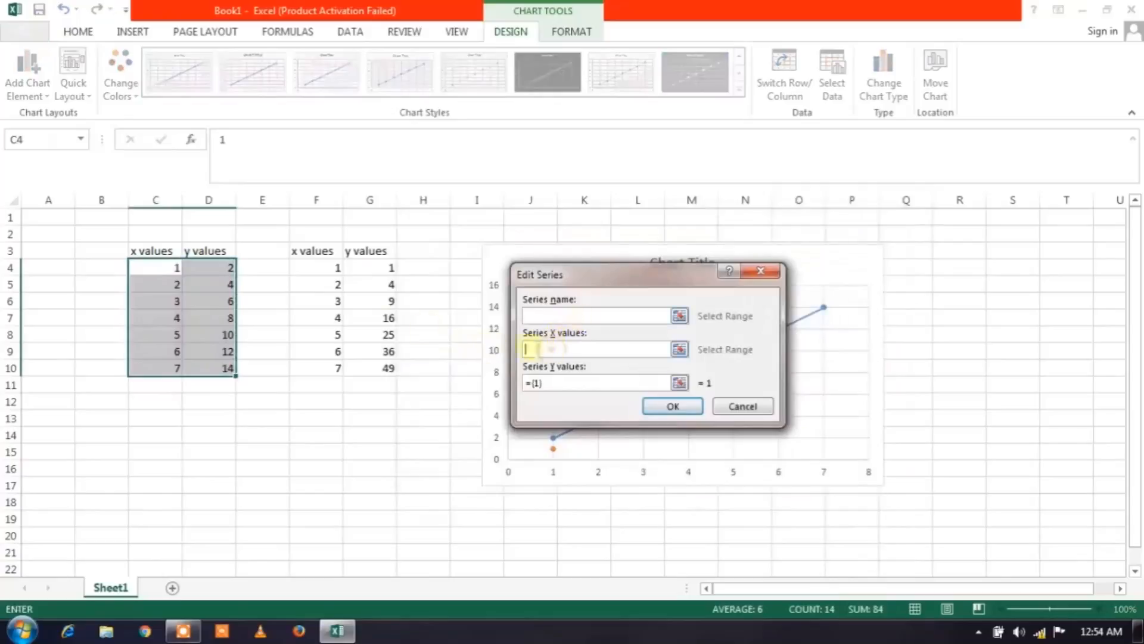
Define the new series with X values F4:F10 and Y values G4:G10
left_click_drag(338, 267, 370, 368)
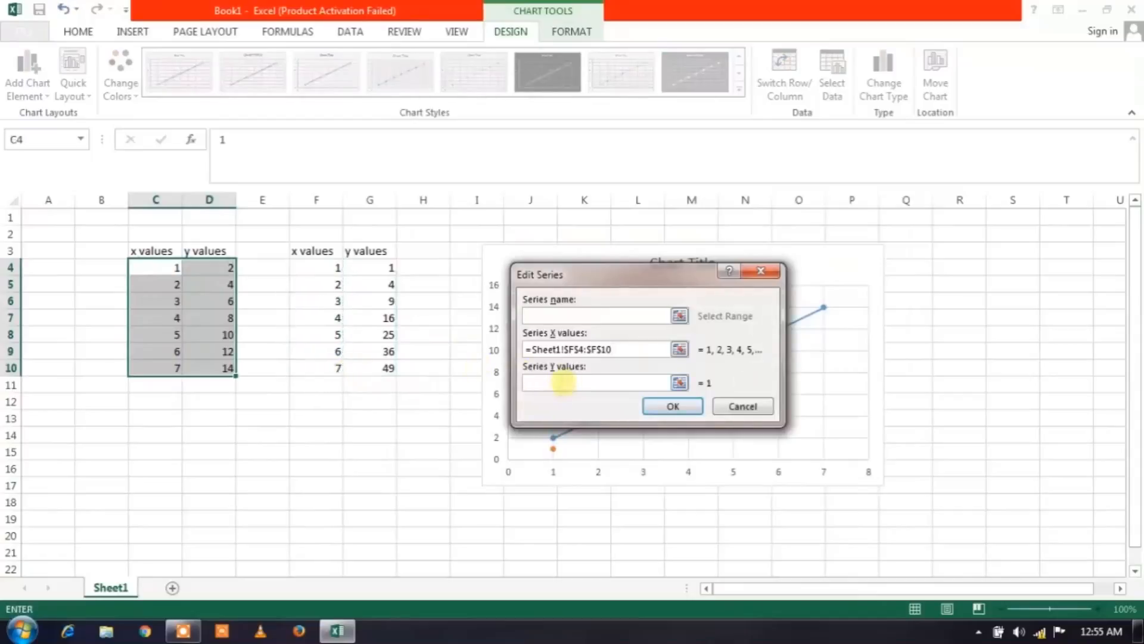
left_click_drag(389, 267, 388, 284)
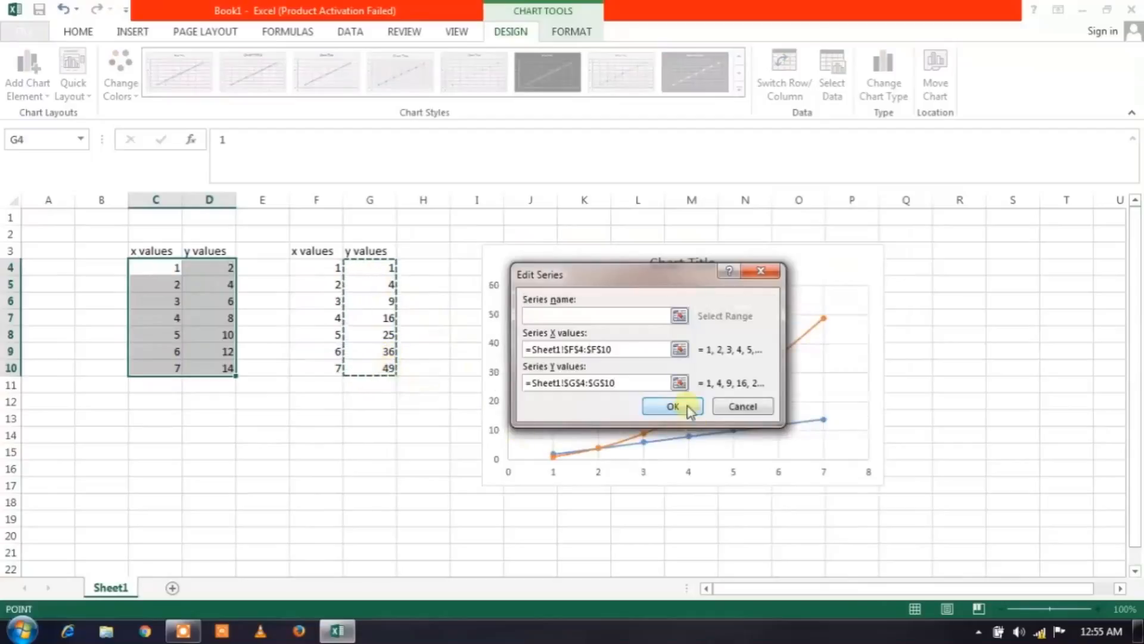
left_click(671, 406)
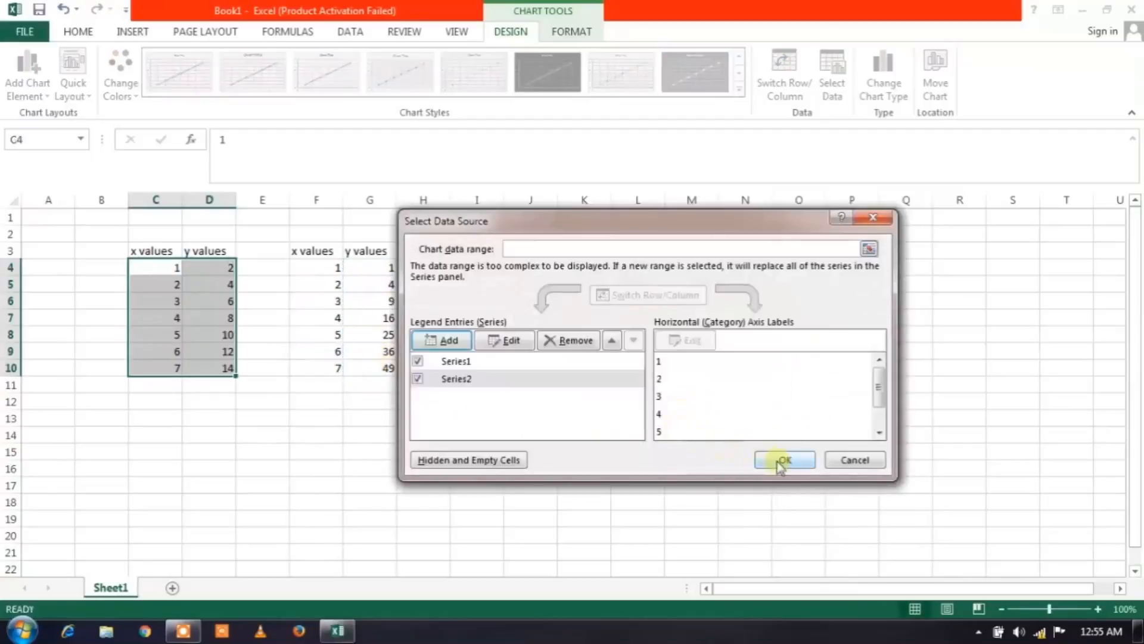
Apply the updated data so the chart shows both curves
left_click(784, 459)
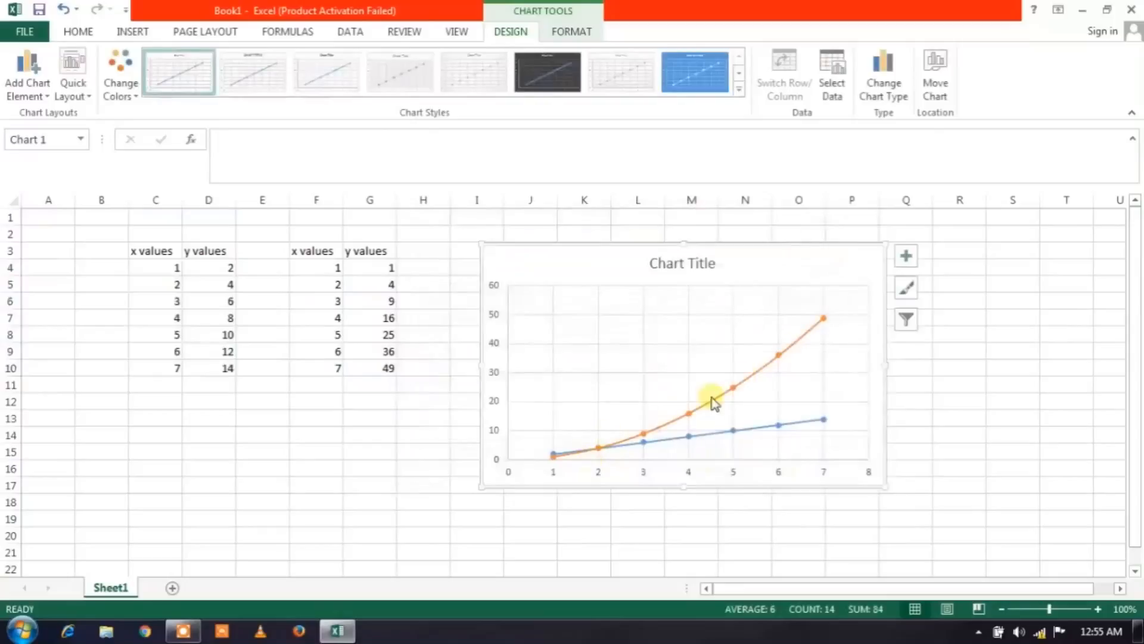
mouse_move(571, 464)
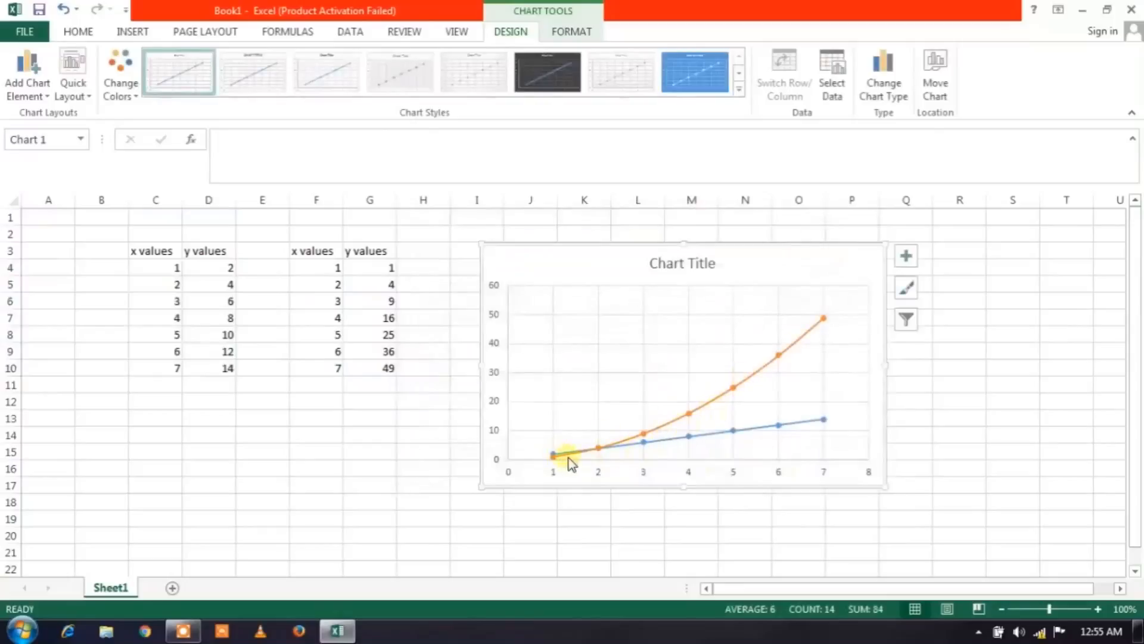
mouse_move(561, 453)
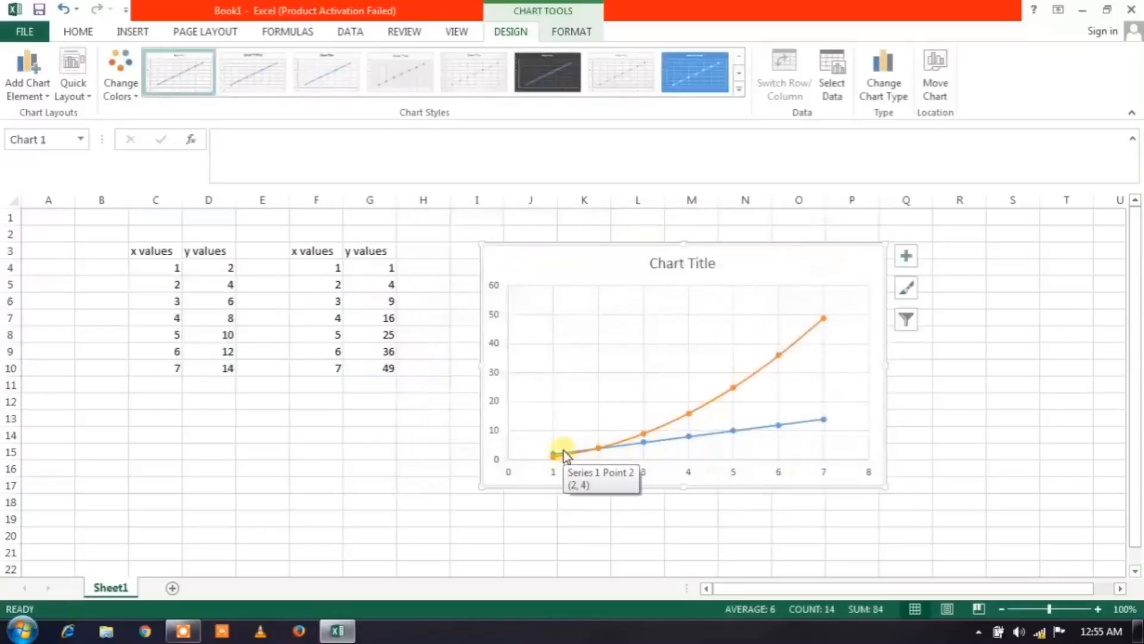